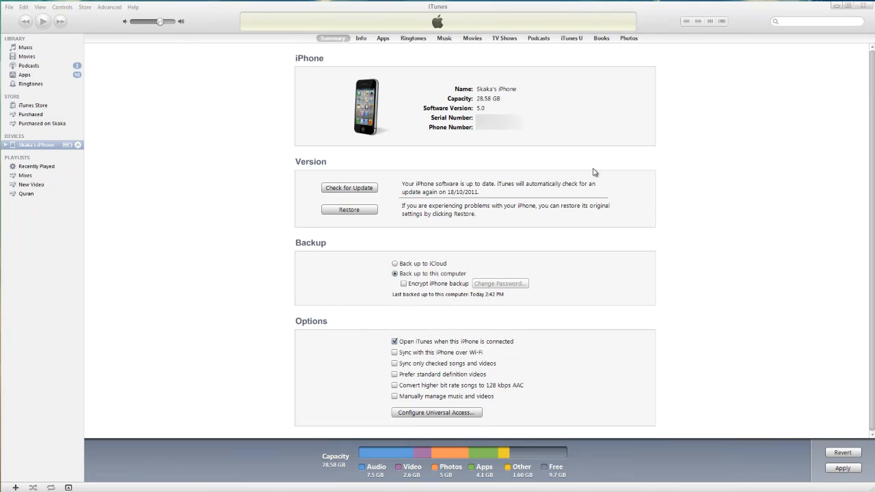
Enable 'Sync with this iPhone over Wi-Fi' and apply it, starting the iPhone sync
left_click(394, 353)
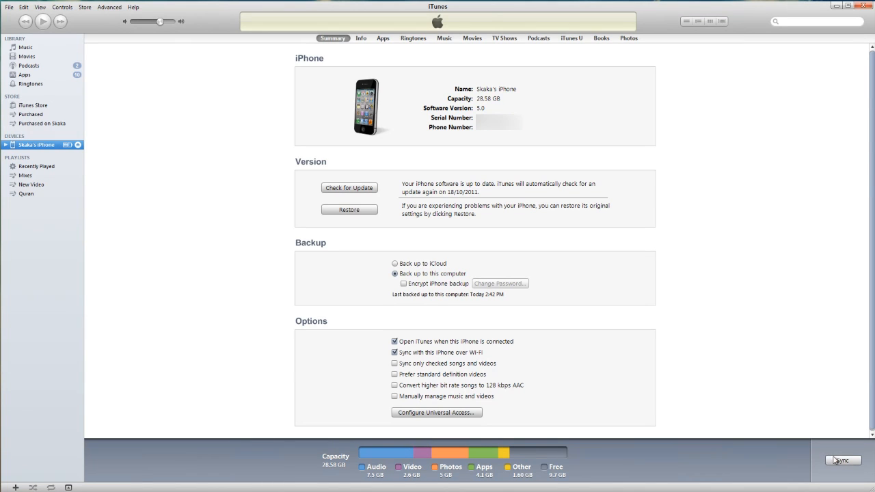
left_click(843, 459)
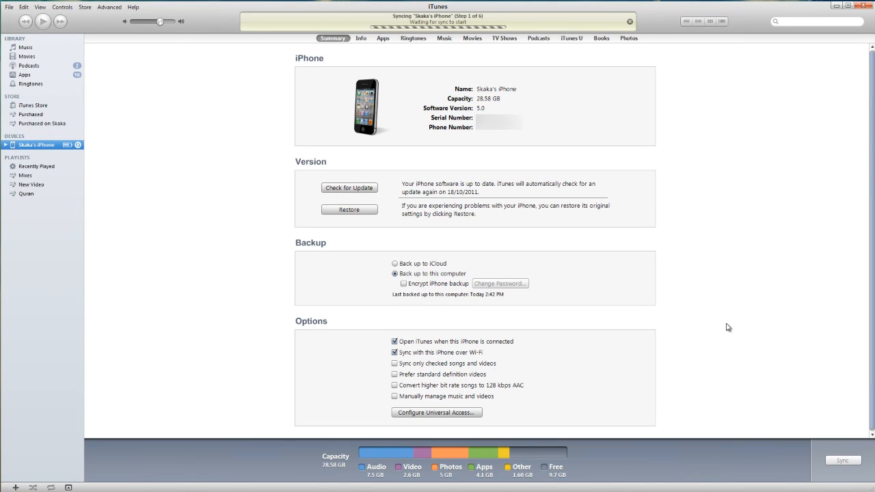